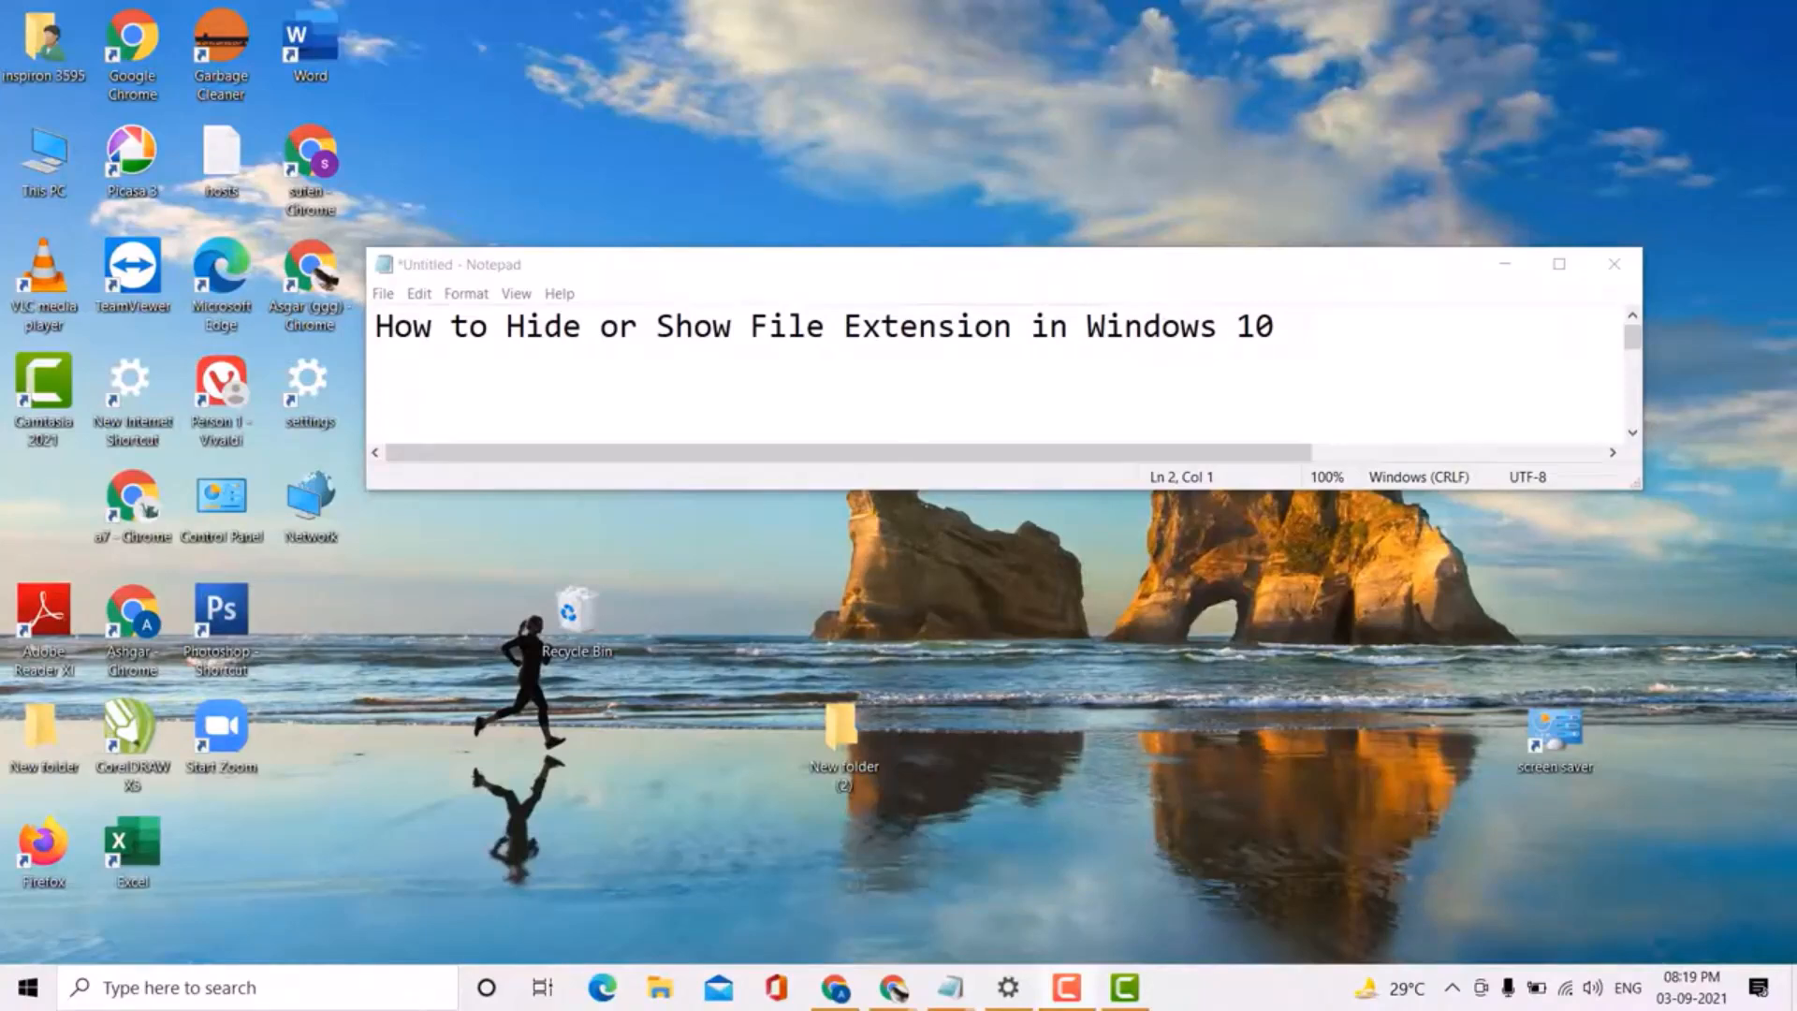
mouse_move(801, 469)
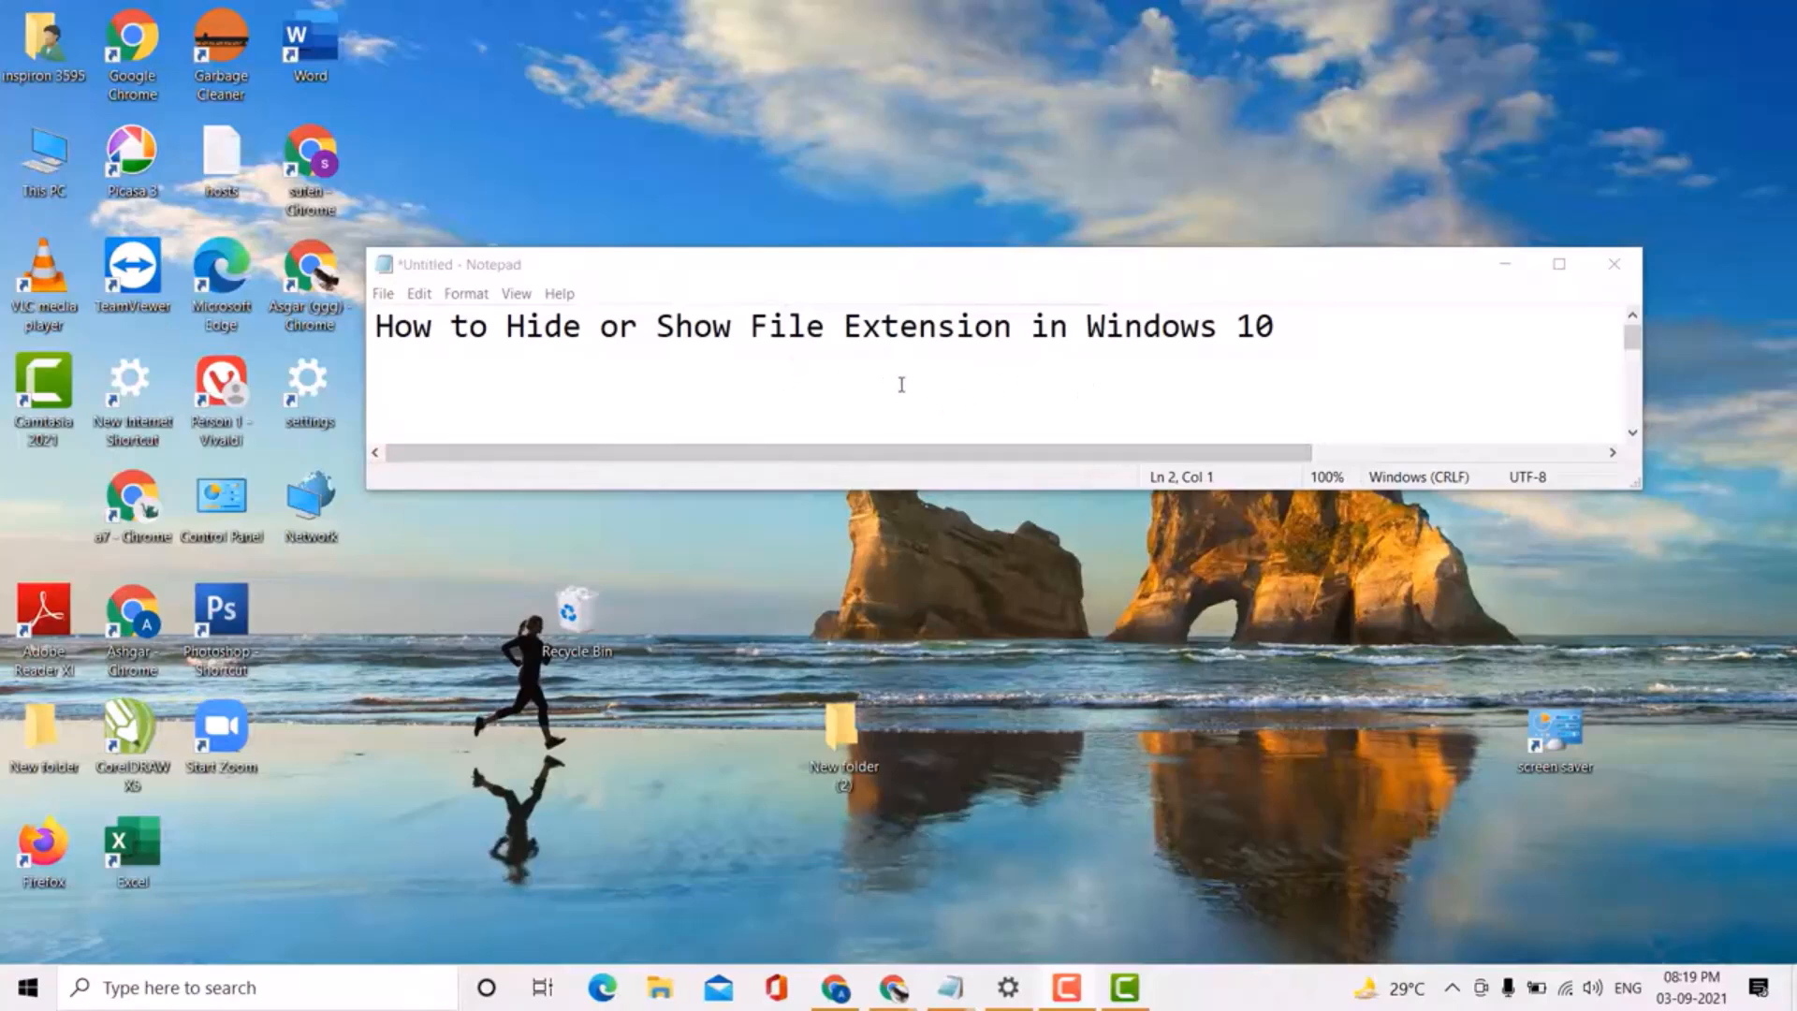
mouse_move(857, 613)
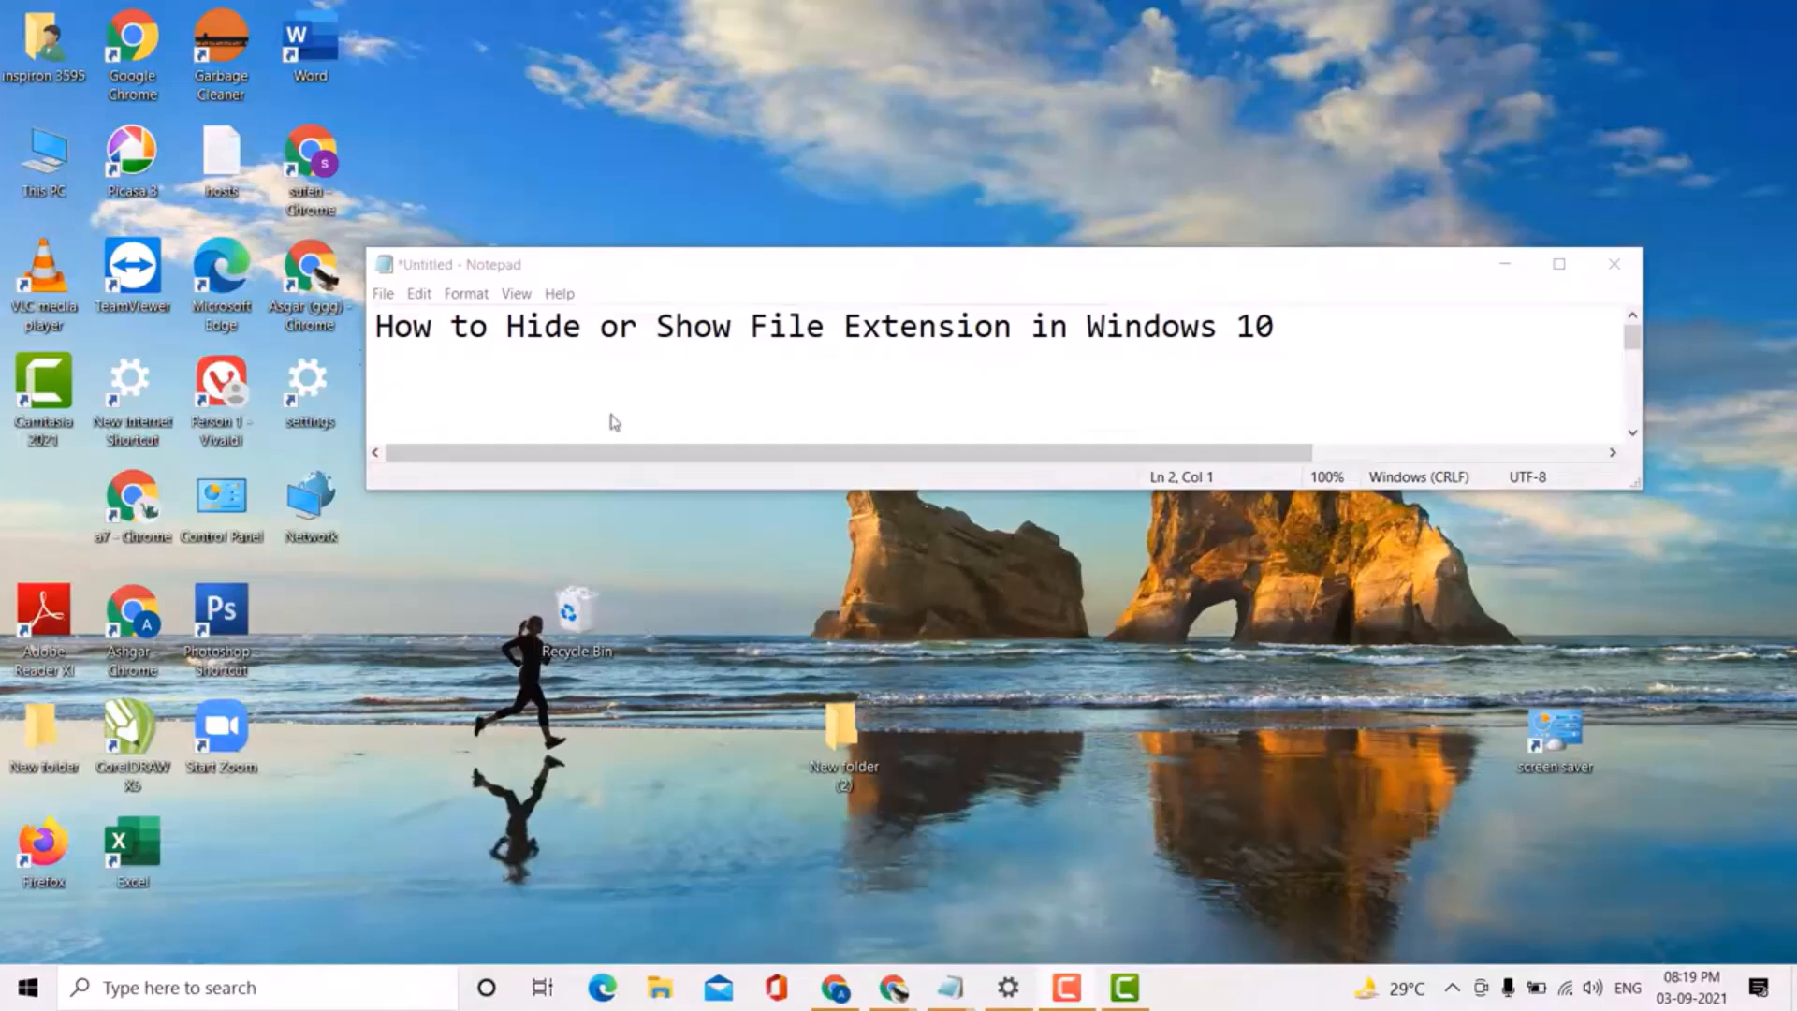
In This PC's View ribbon, tick 'File name extensions' on and then back off.
double_click(42, 160)
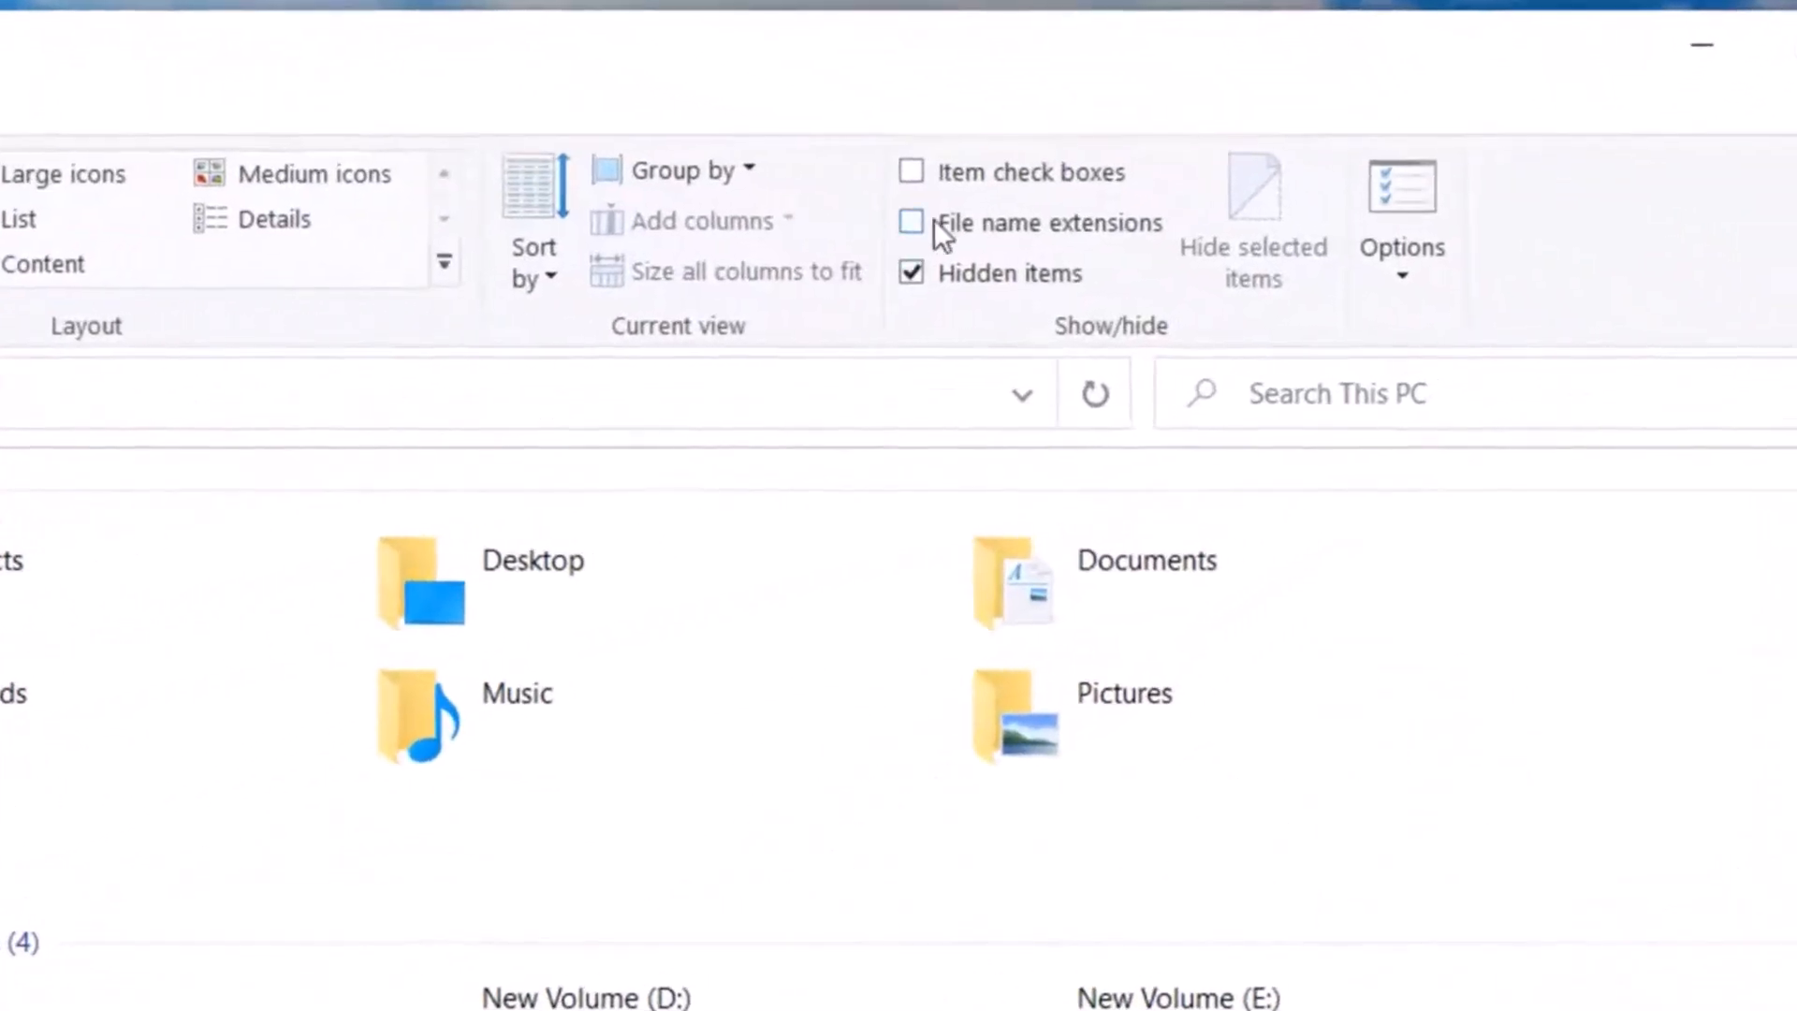
mouse_move(911, 223)
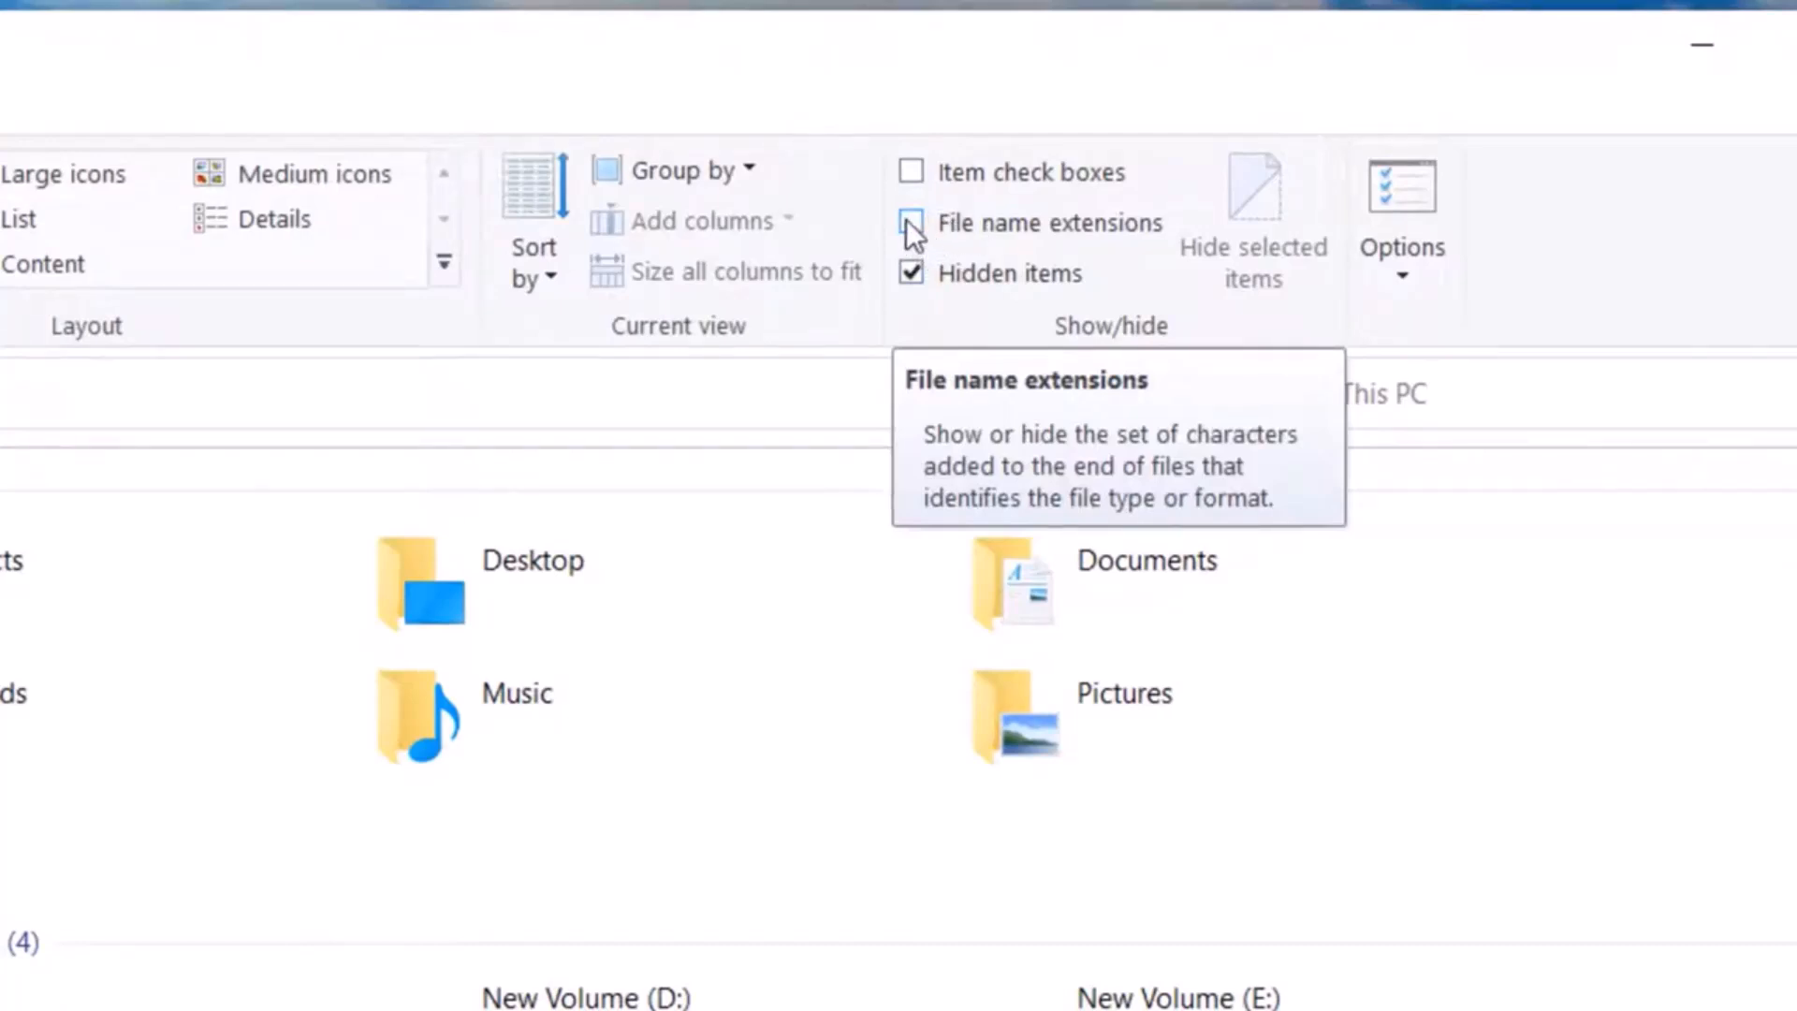
left_click(910, 223)
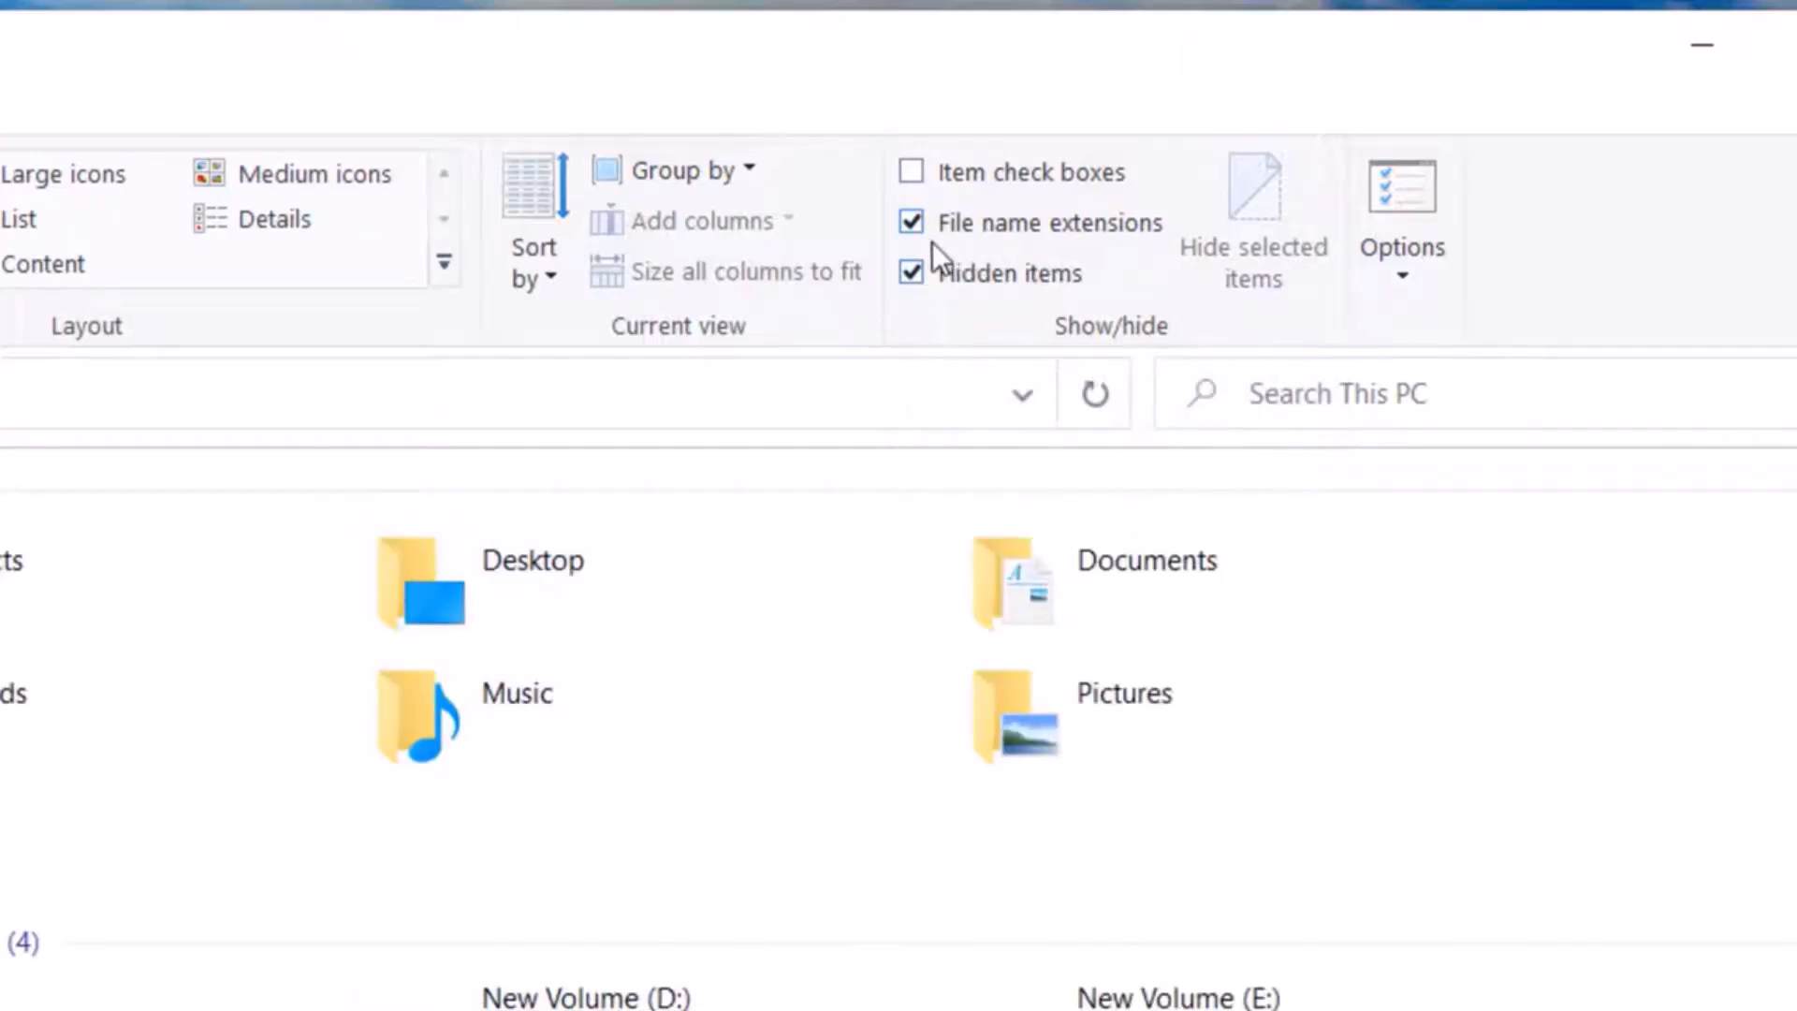
mouse_move(1002, 241)
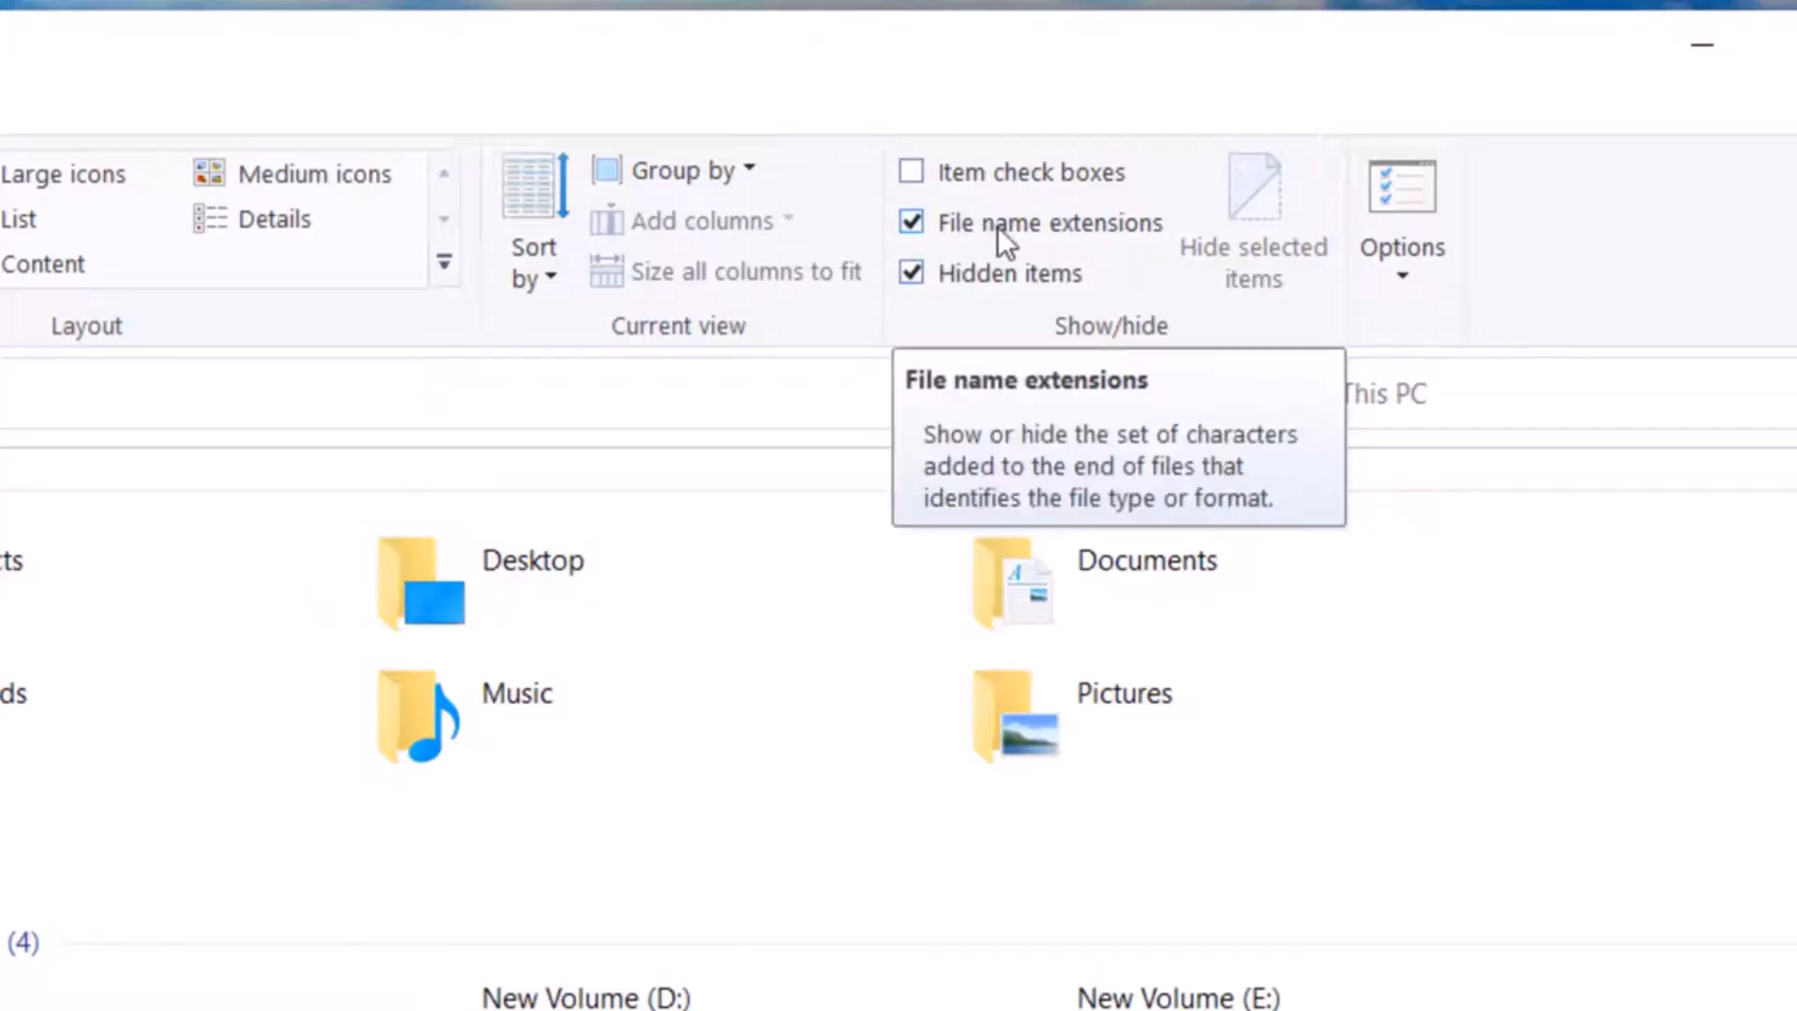
left_click(911, 223)
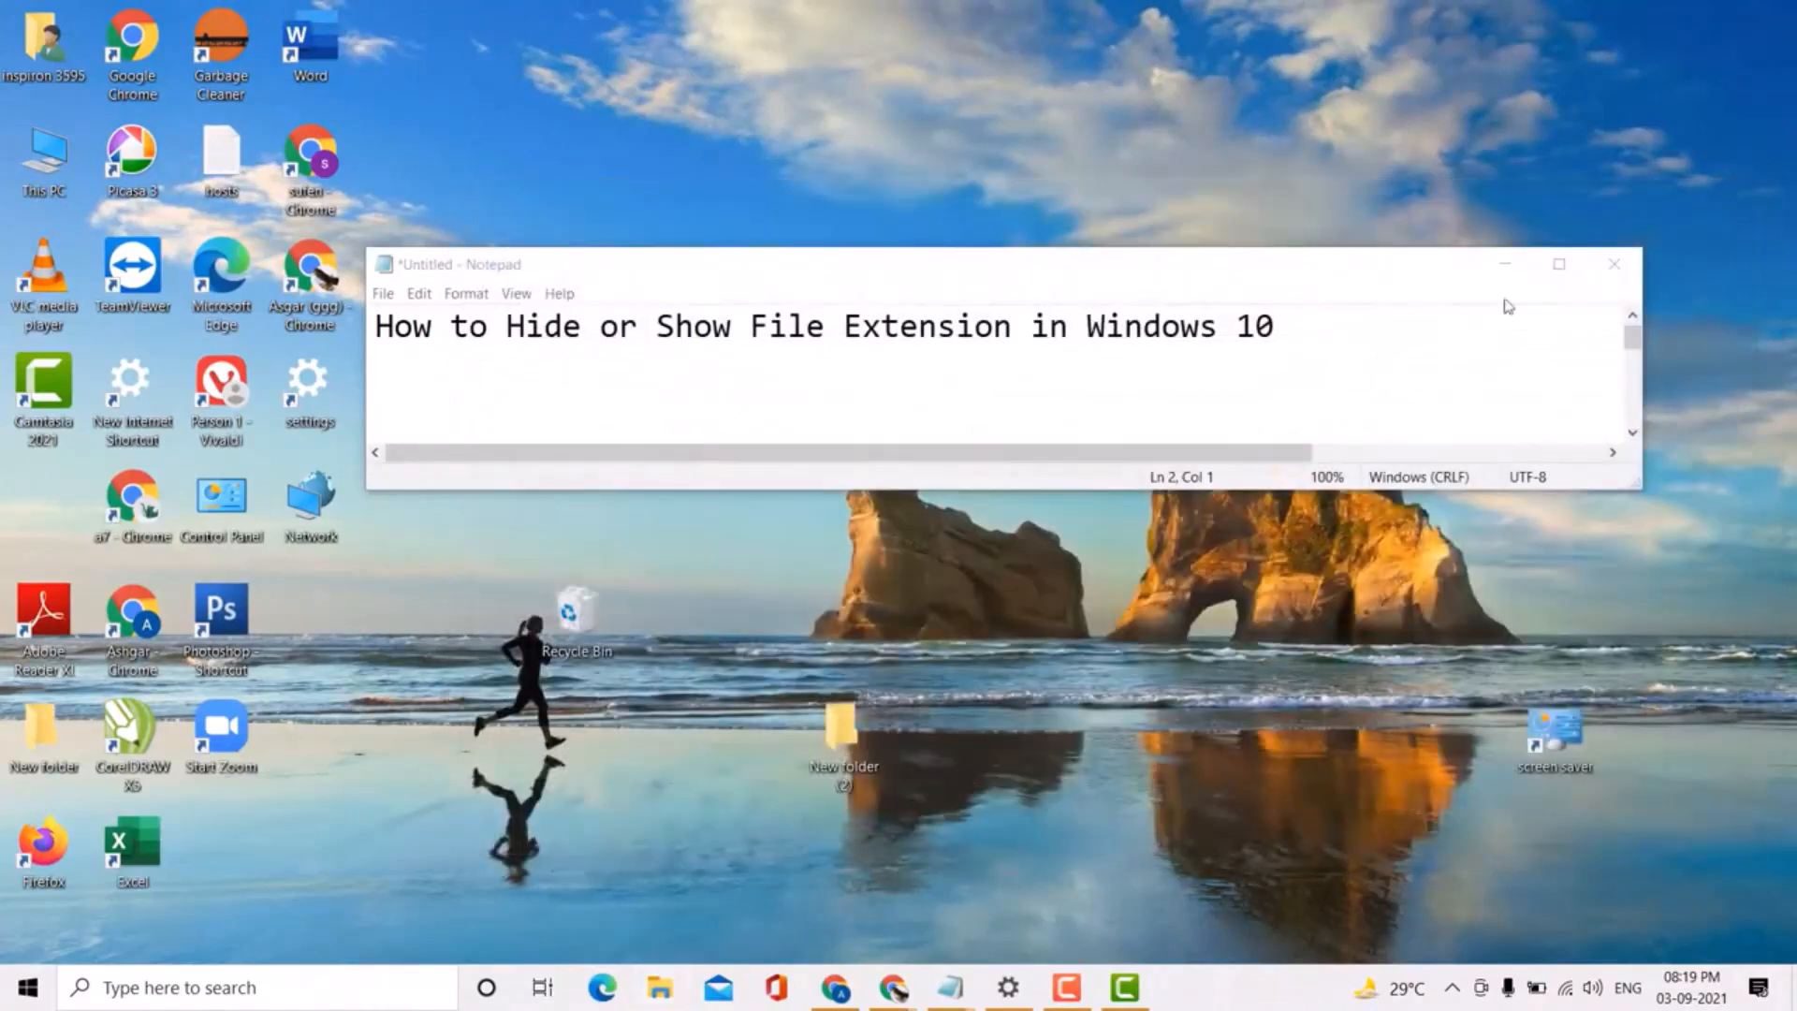
mouse_move(639, 627)
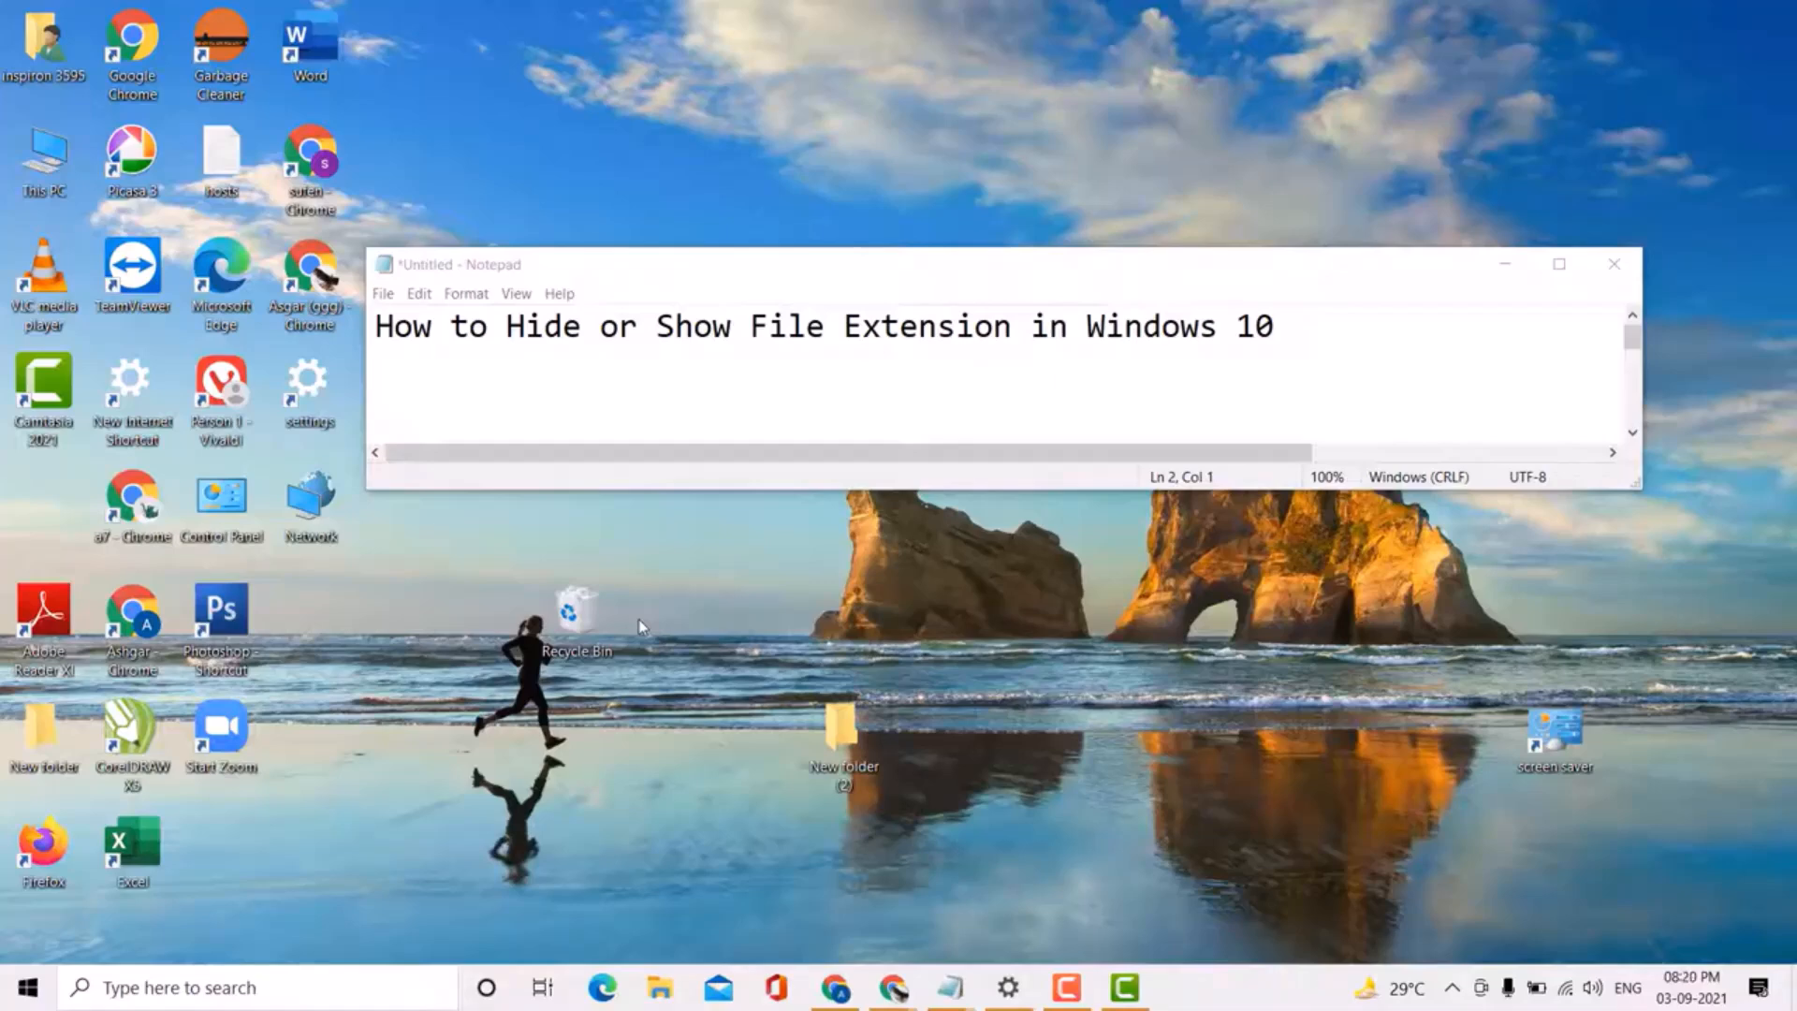
mouse_move(642, 617)
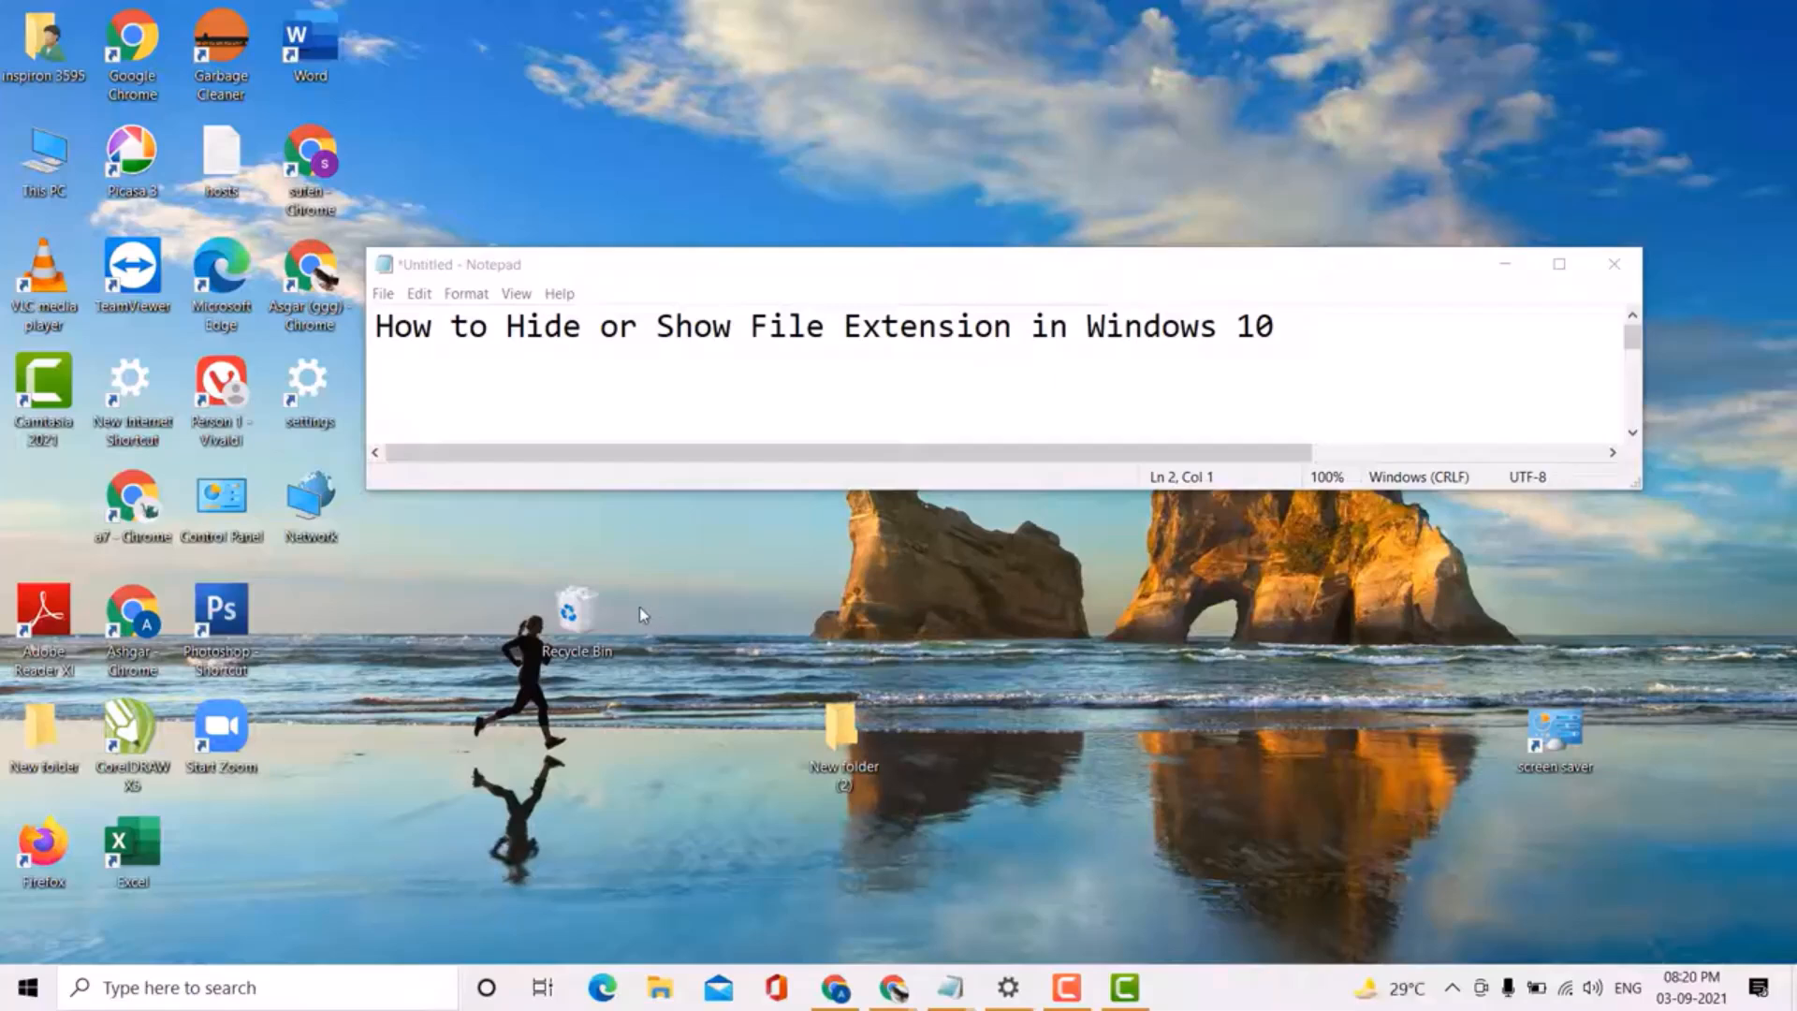
mouse_move(1311, 932)
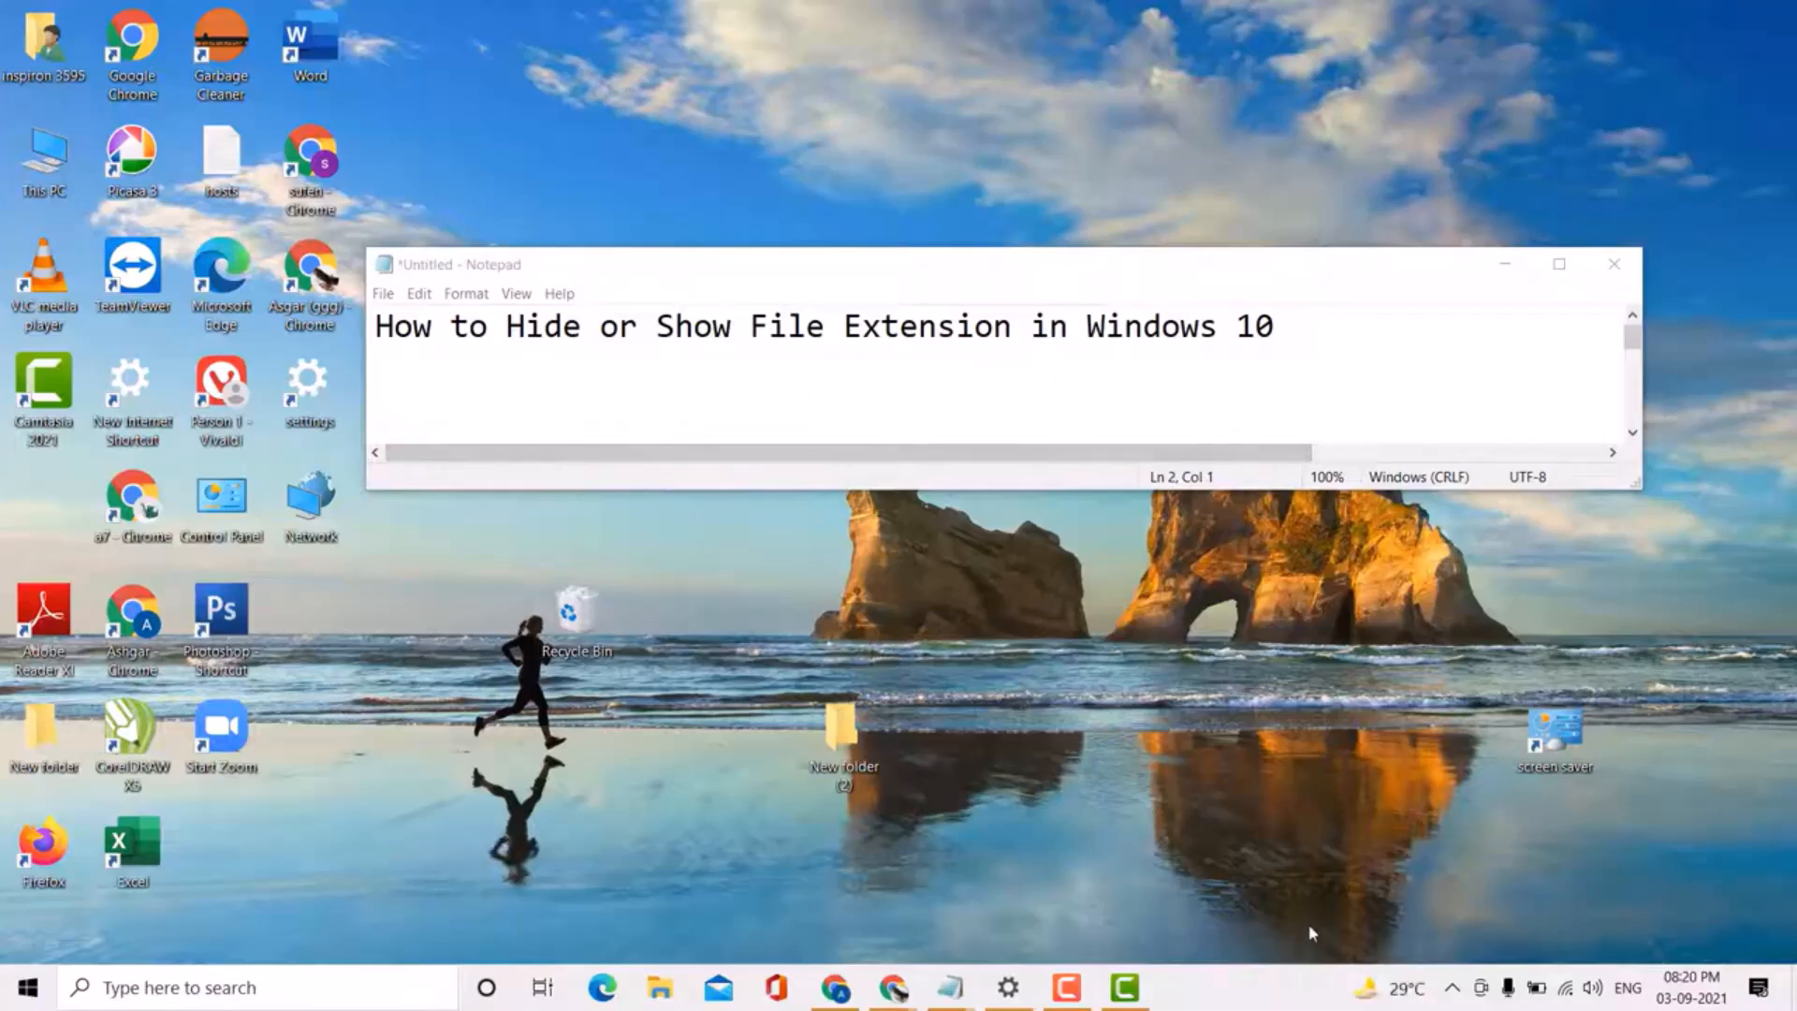